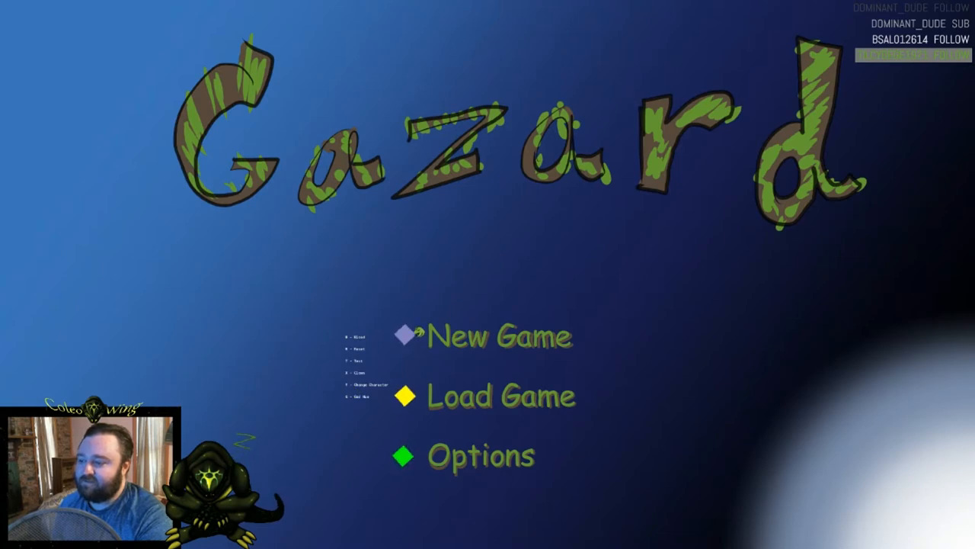
- Move the green warrior onto the stone pedestal inside the red-bordered square shrine
left_click(498, 336)
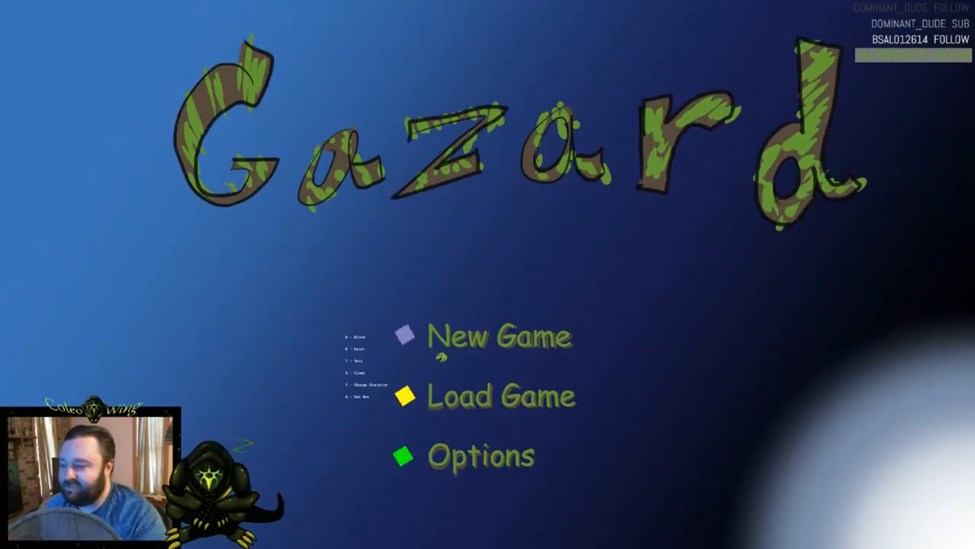
left_click(500, 336)
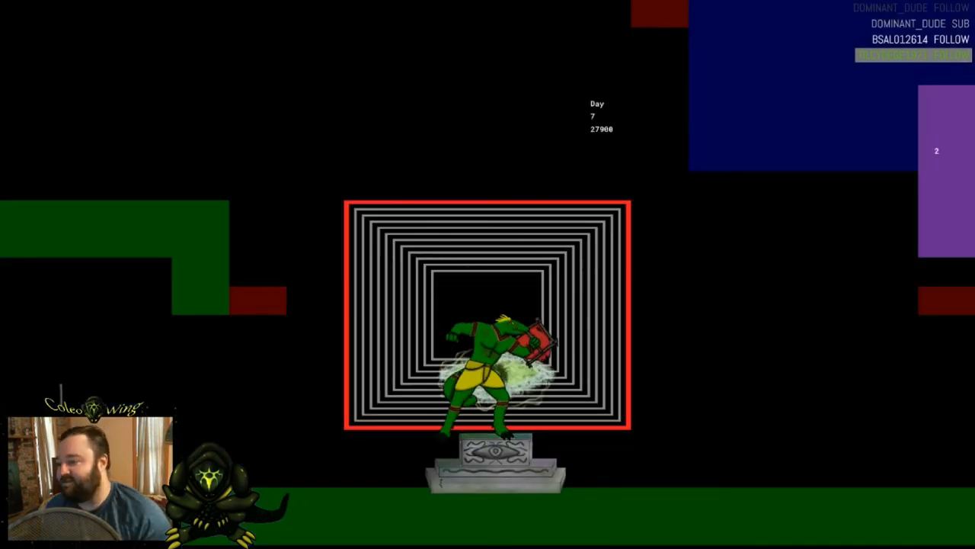